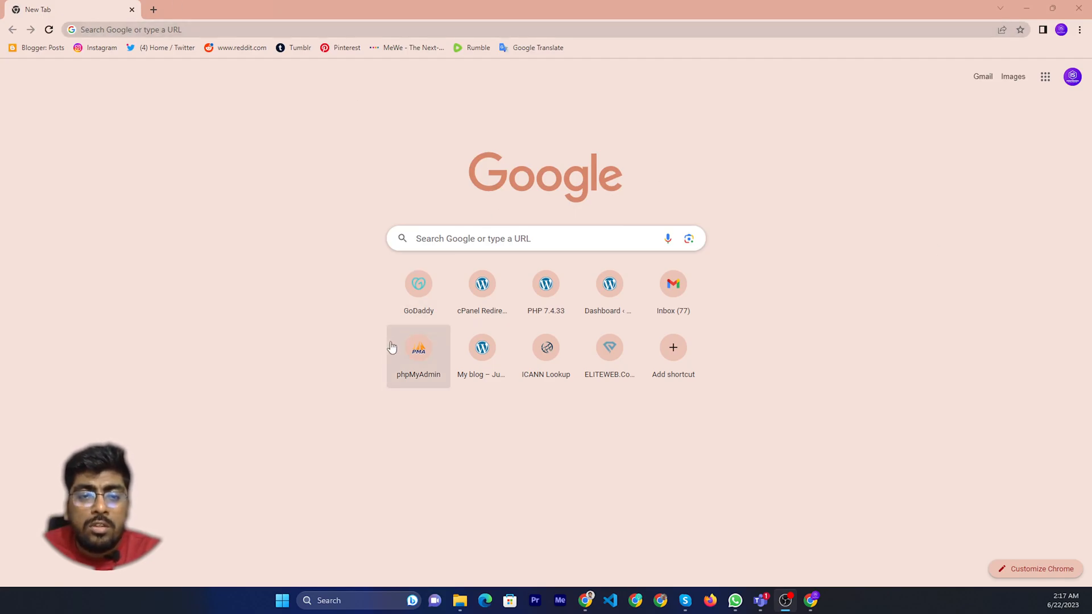
# - Load the GoDaddy homepage from the new-tab shortcut tile
pyautogui.click(418, 283)
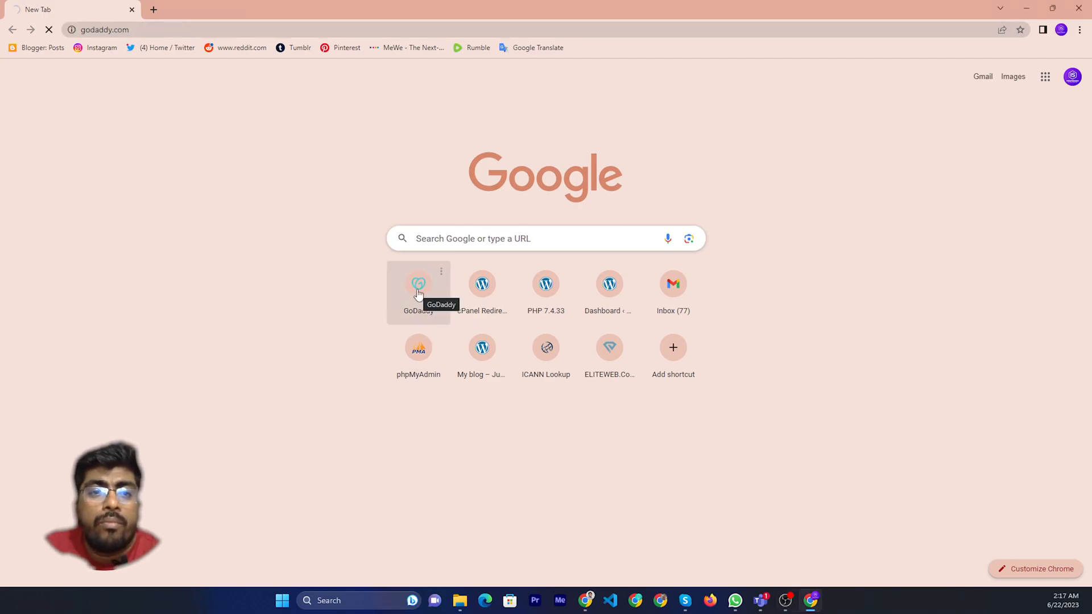
pyautogui.click(418, 284)
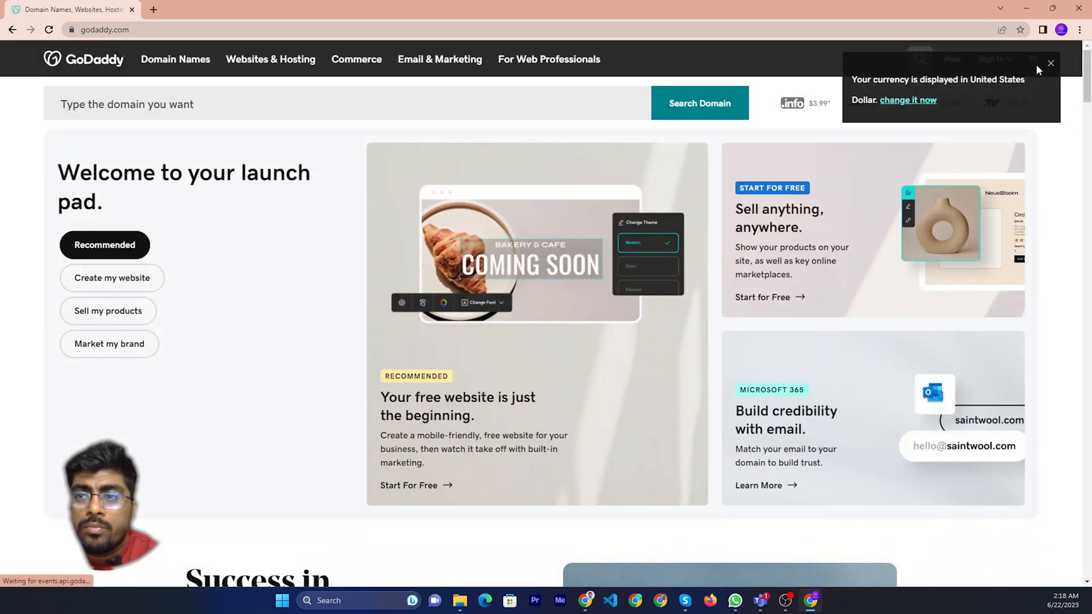
# - From My Products, launch management for the Economy Linux Hosting with cPanel plan
pyautogui.click(981, 58)
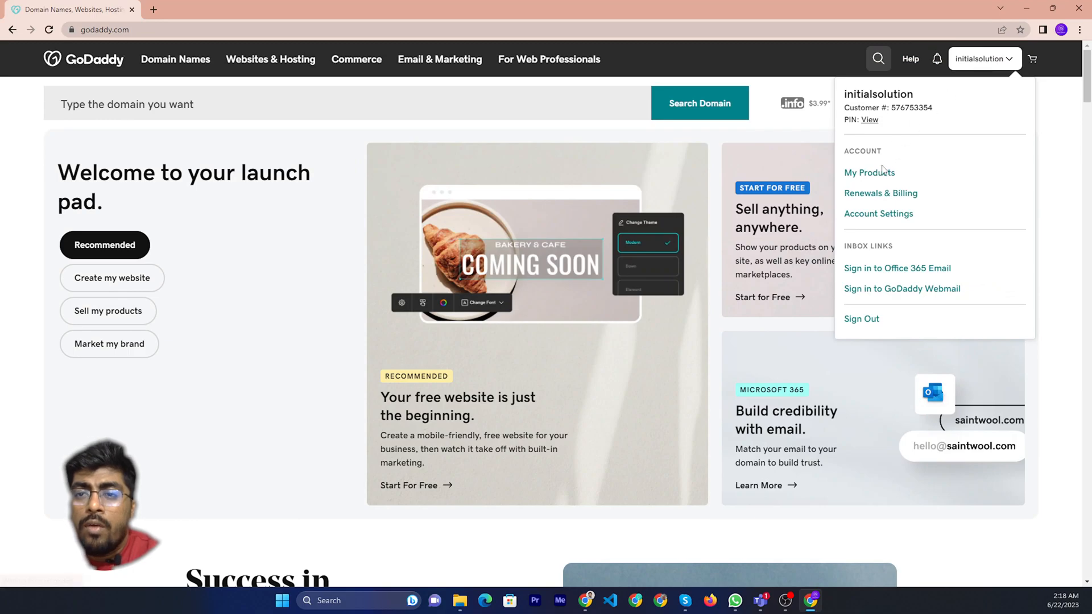
pyautogui.click(869, 172)
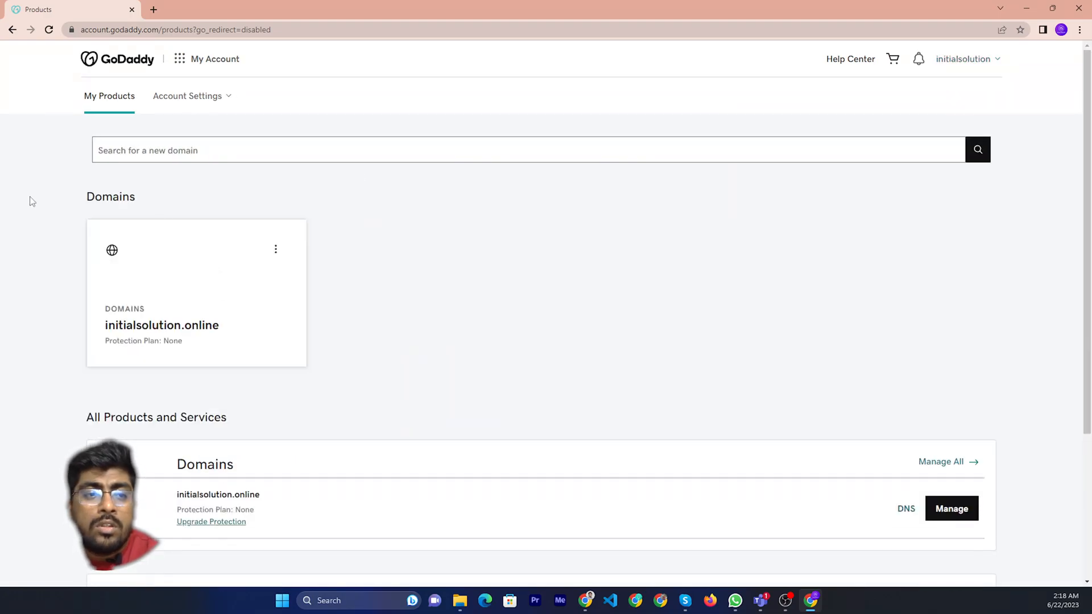
pyautogui.scroll(-3)
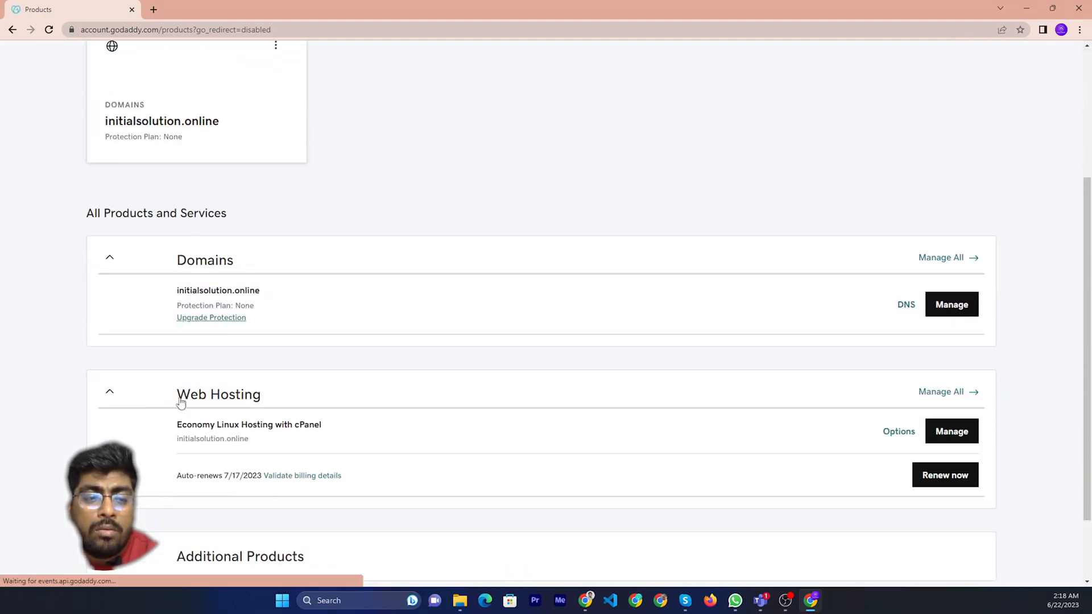
pyautogui.click(950, 430)
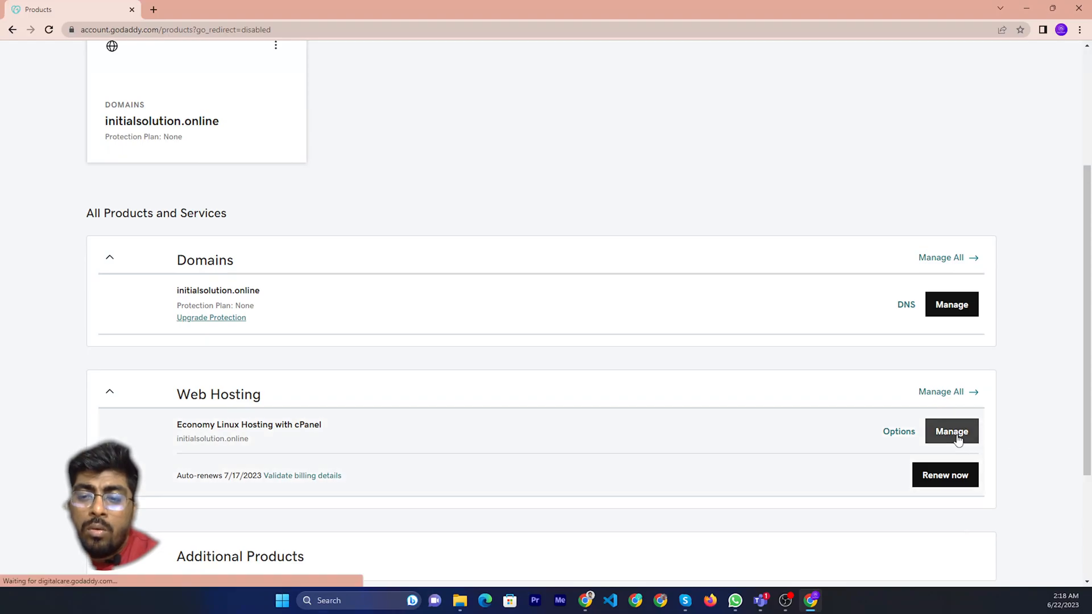
pyautogui.click(951, 431)
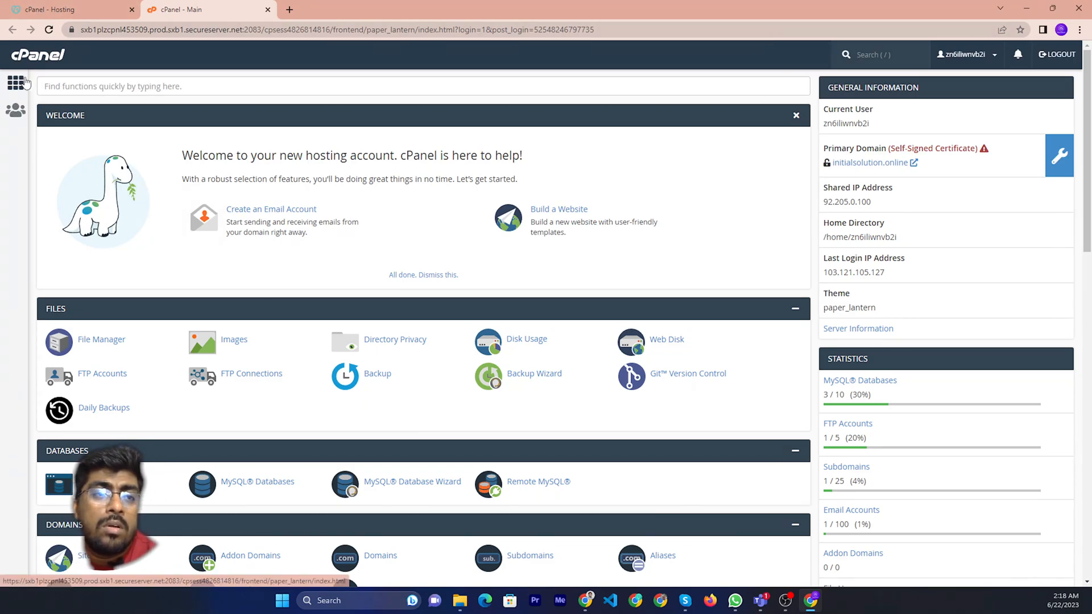
# - Go to User Manager listing the initialsolution.online subaccounts
pyautogui.click(14, 111)
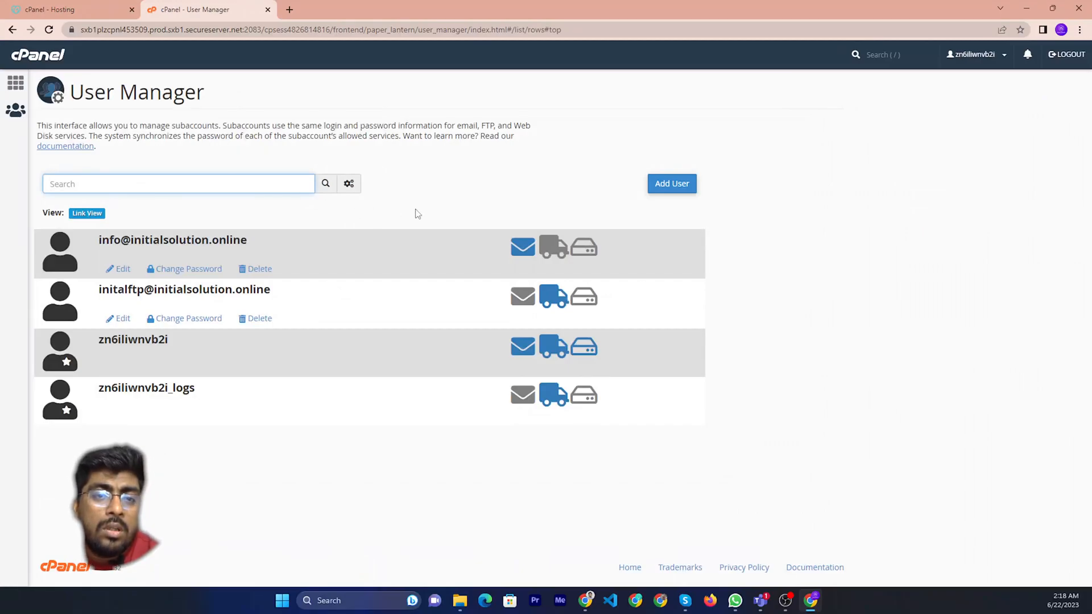
# - Start a new subaccount with the Add User form
pyautogui.click(671, 183)
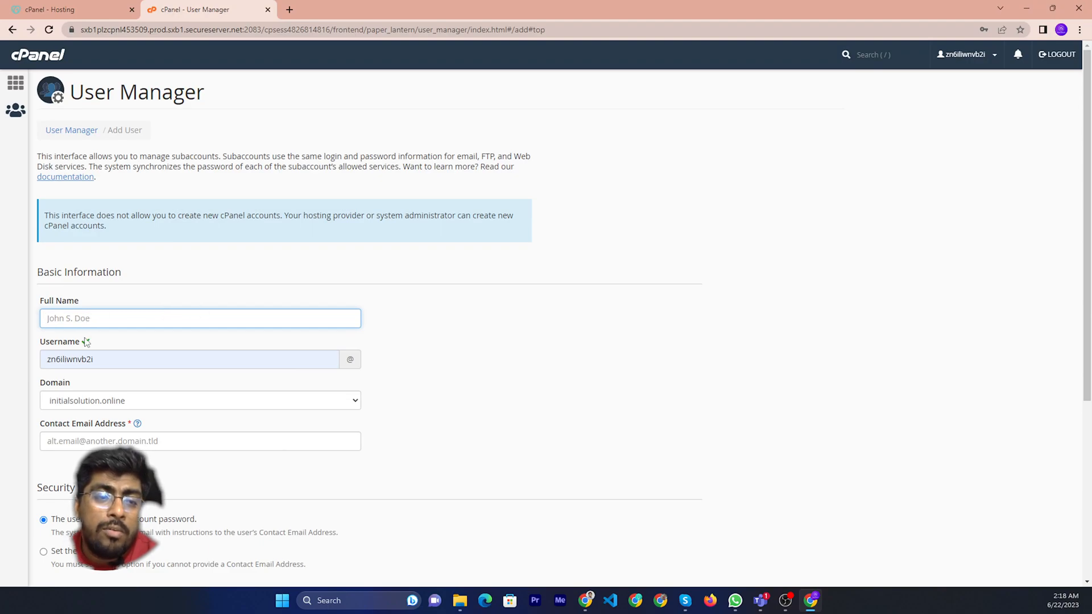
# - Choose 'Set the user's password' so no contact email is required
pyautogui.click(201, 399)
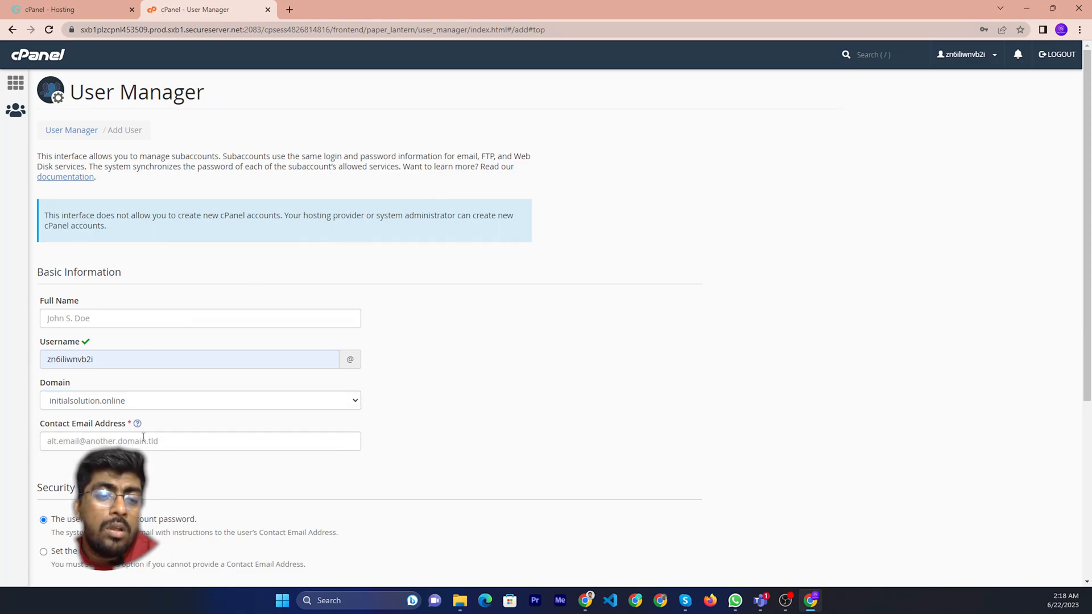
pyautogui.click(200, 441)
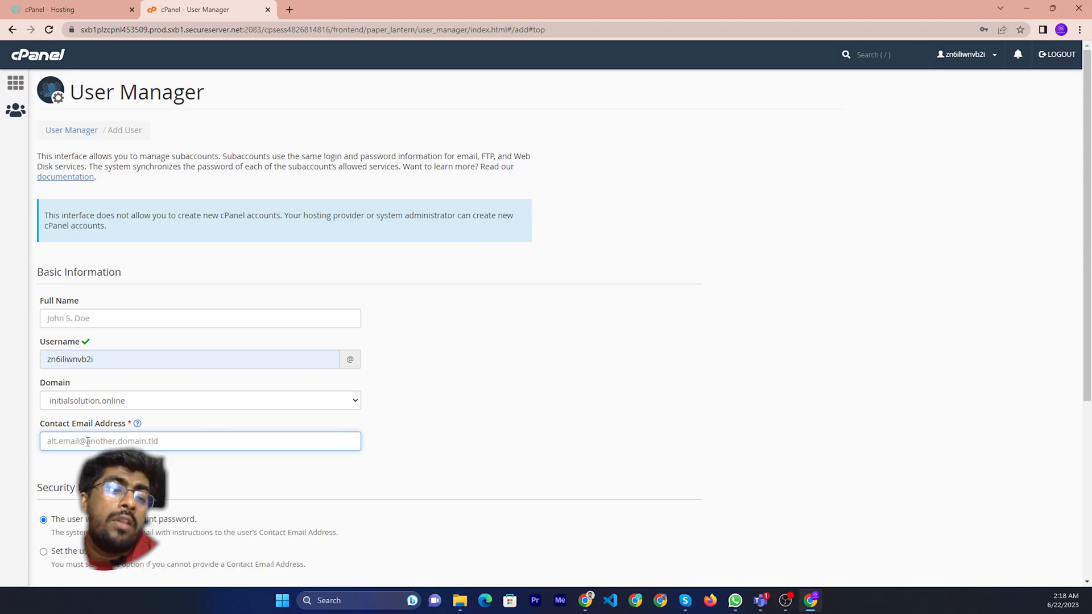
pyautogui.scroll(-3)
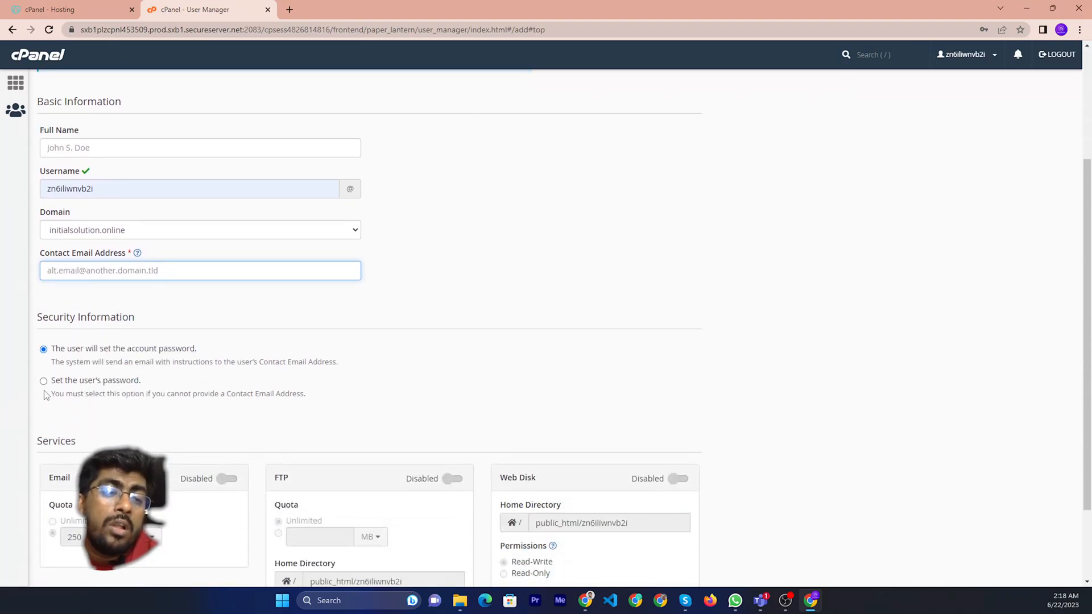
pyautogui.click(43, 380)
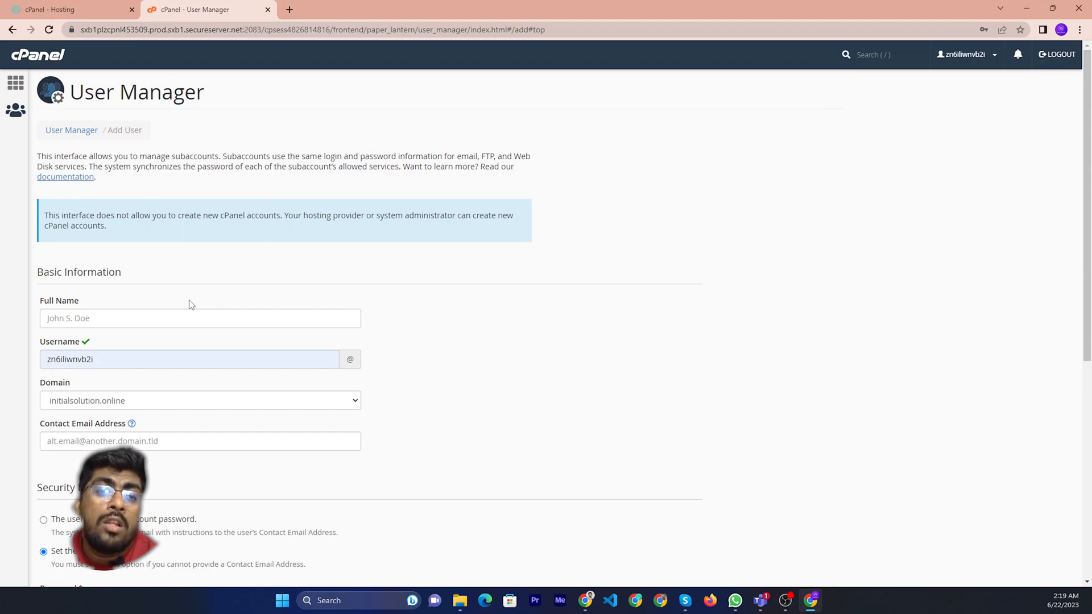
pyautogui.moveTo(198, 266)
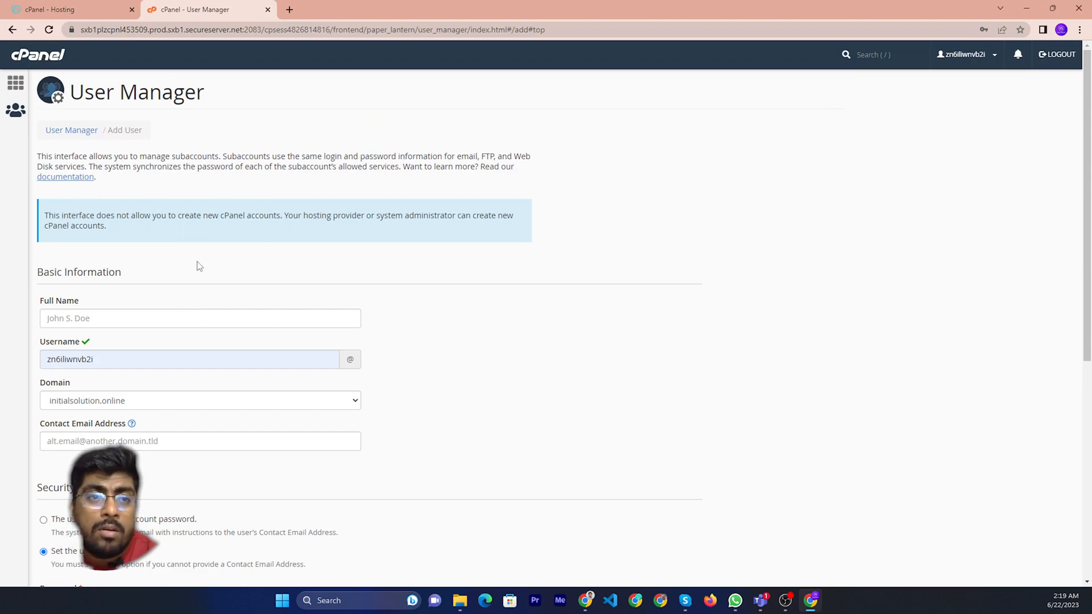
pyautogui.moveTo(372, 232)
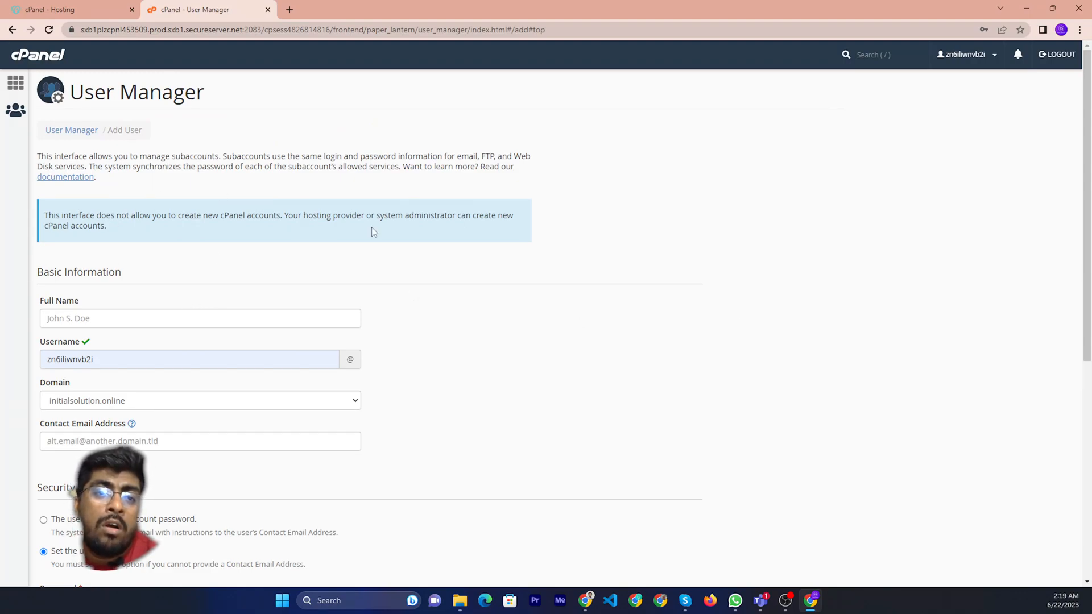